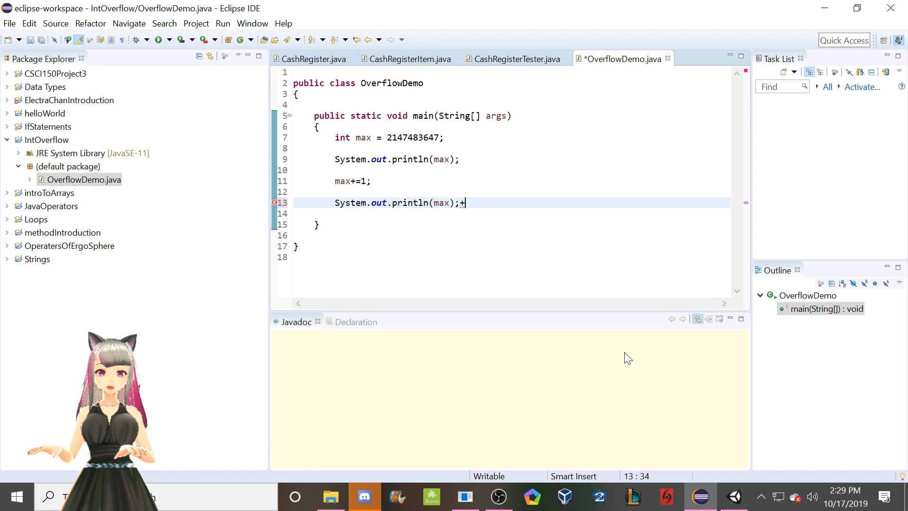
# Delete the stray '+' after the second println on line 13 to clear the compile error
pyautogui.press('Backspace')
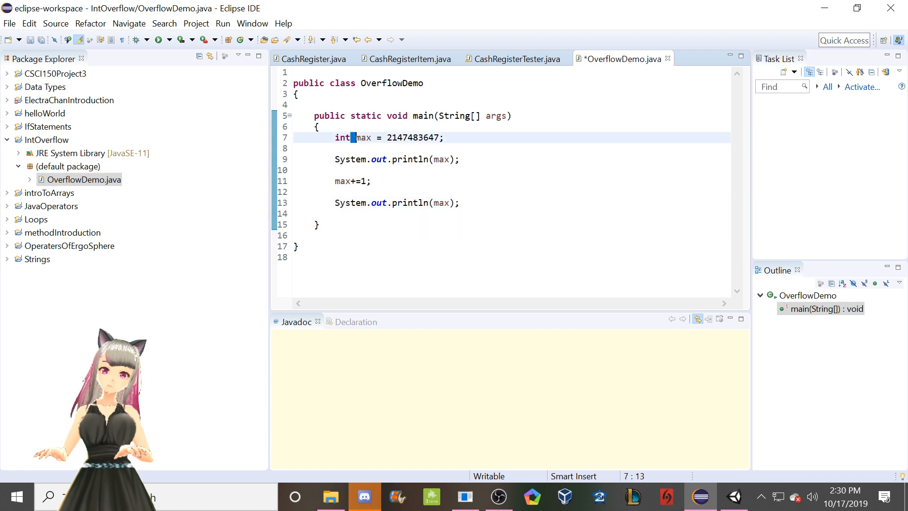
pyautogui.doubleClick(363, 137)
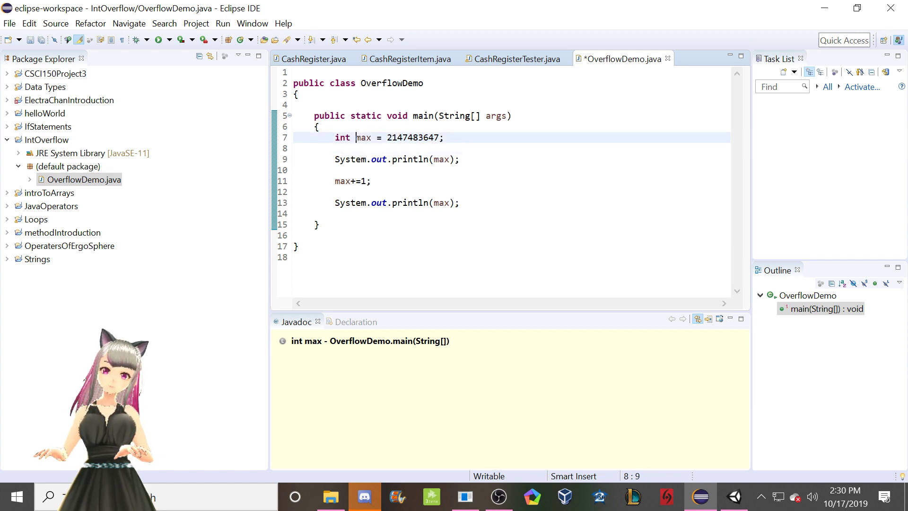
pyautogui.doubleClick(341, 137)
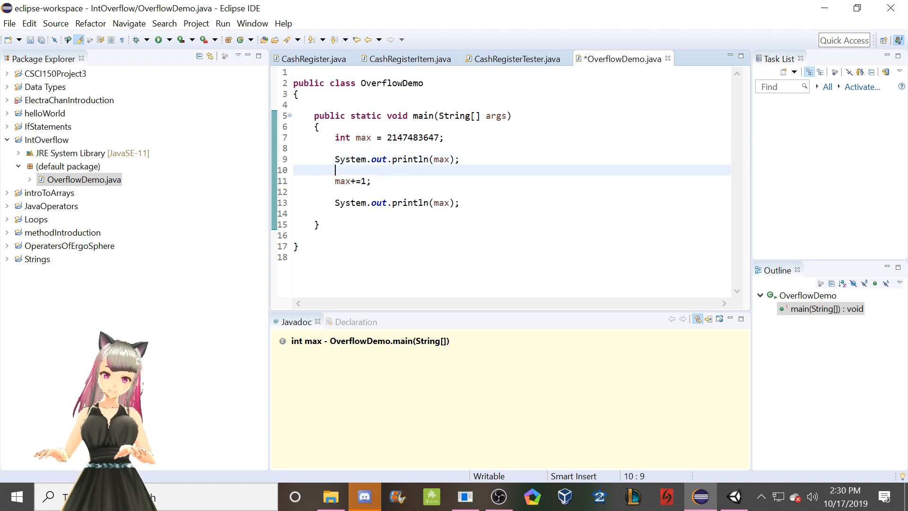
pyautogui.click(443, 138)
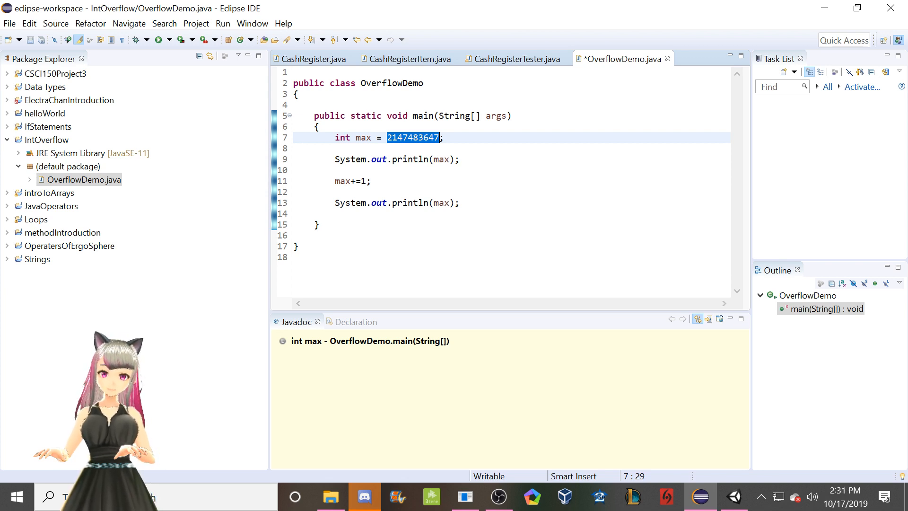
pyautogui.click(442, 138)
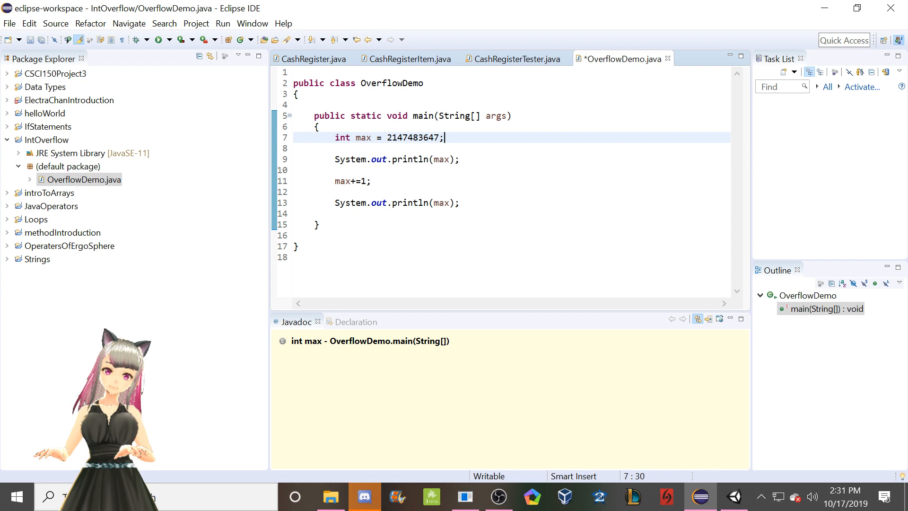
pyautogui.doubleClick(411, 137)
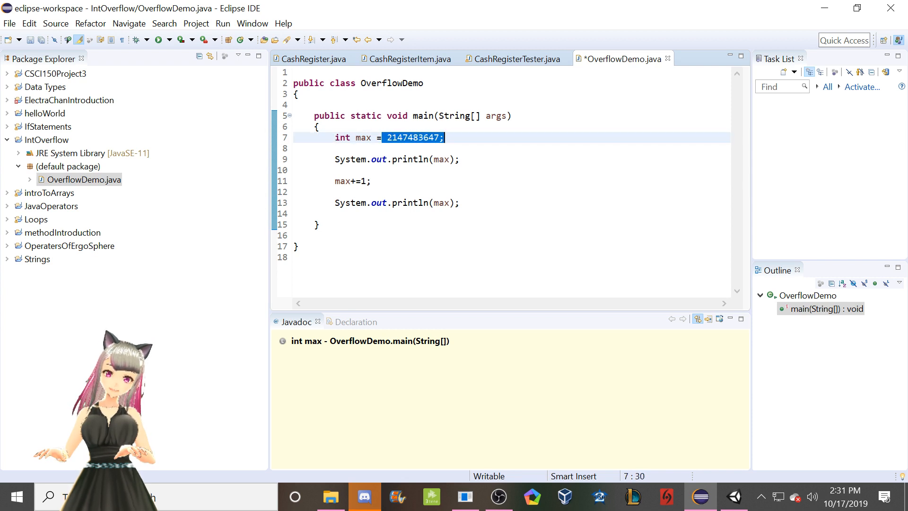
pyautogui.click(371, 180)
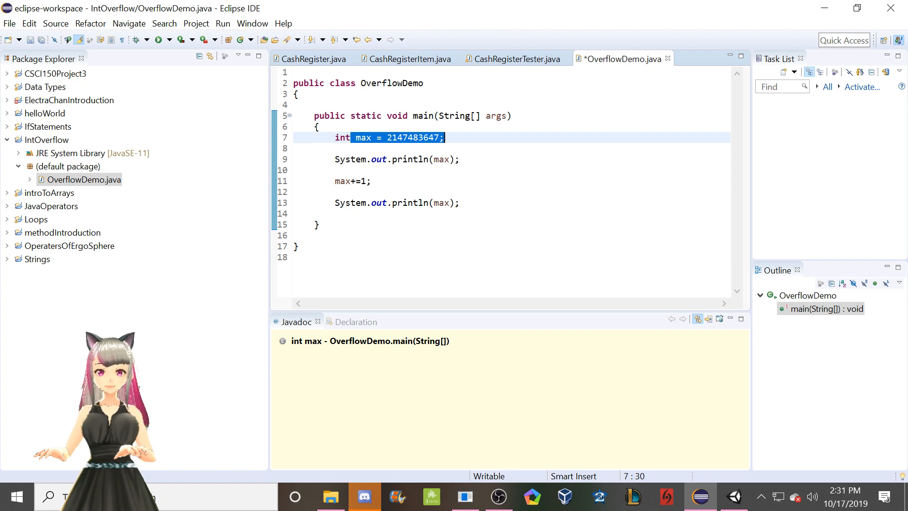
pyautogui.click(443, 137)
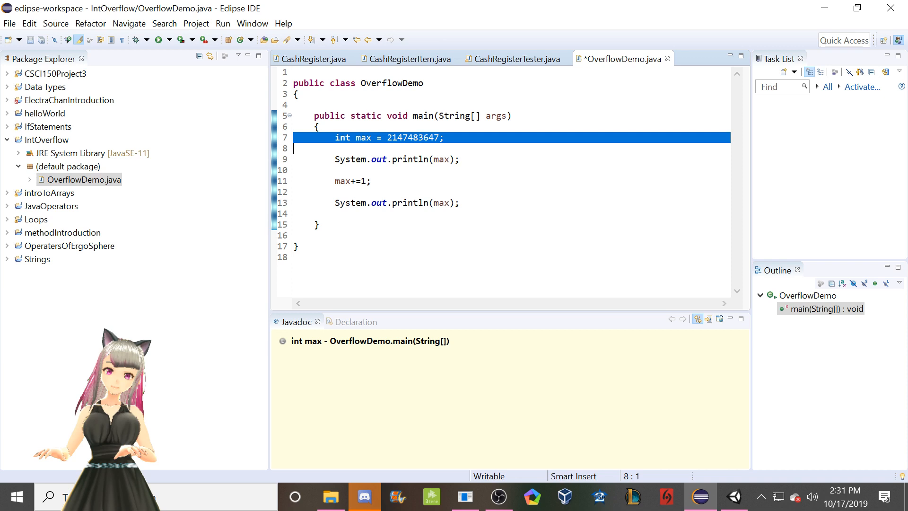
pyautogui.doubleClick(415, 137)
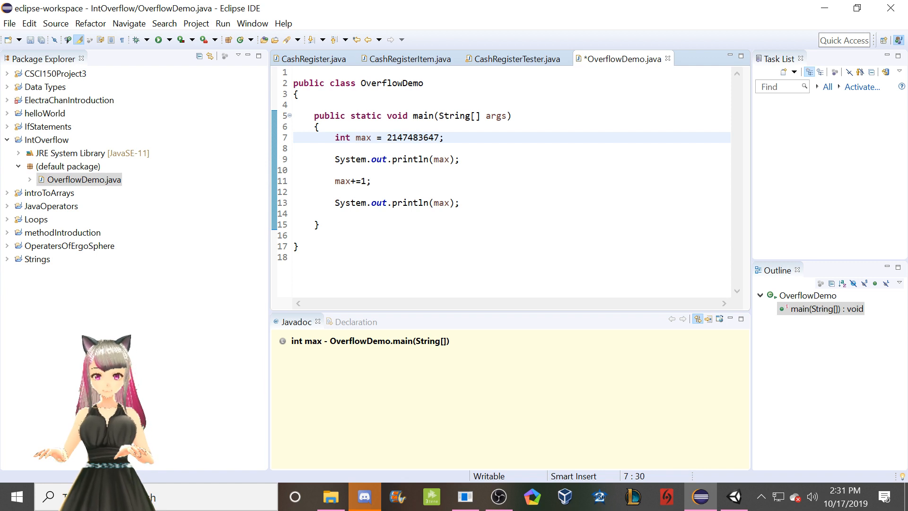
pyautogui.click(444, 138)
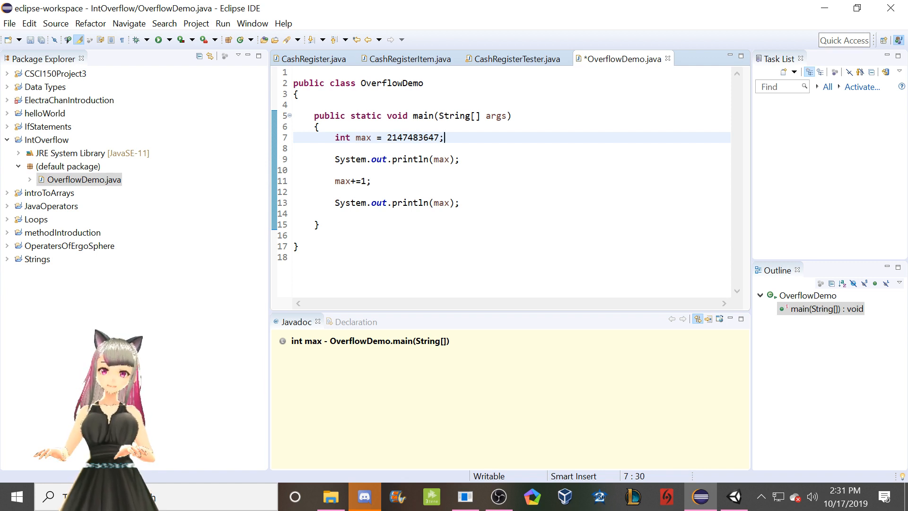
pyautogui.doubleClick(413, 137)
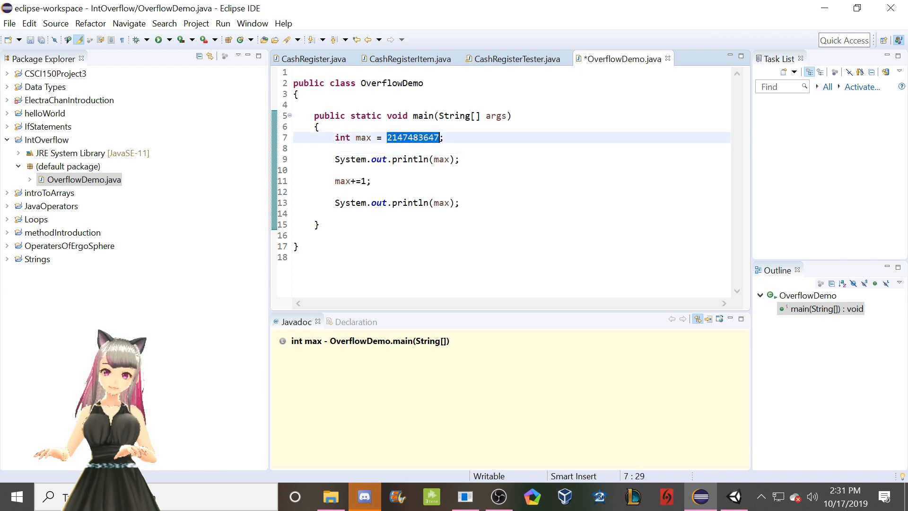
pyautogui.click(335, 170)
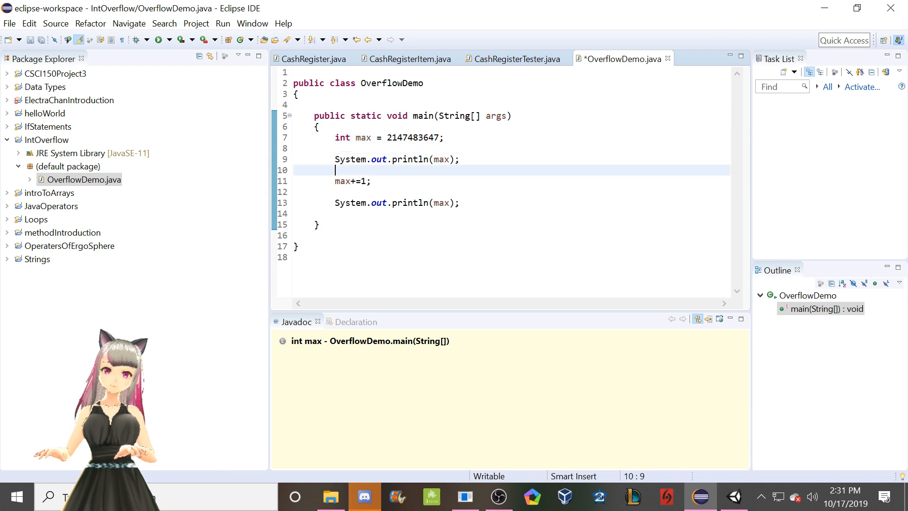
pyautogui.click(444, 137)
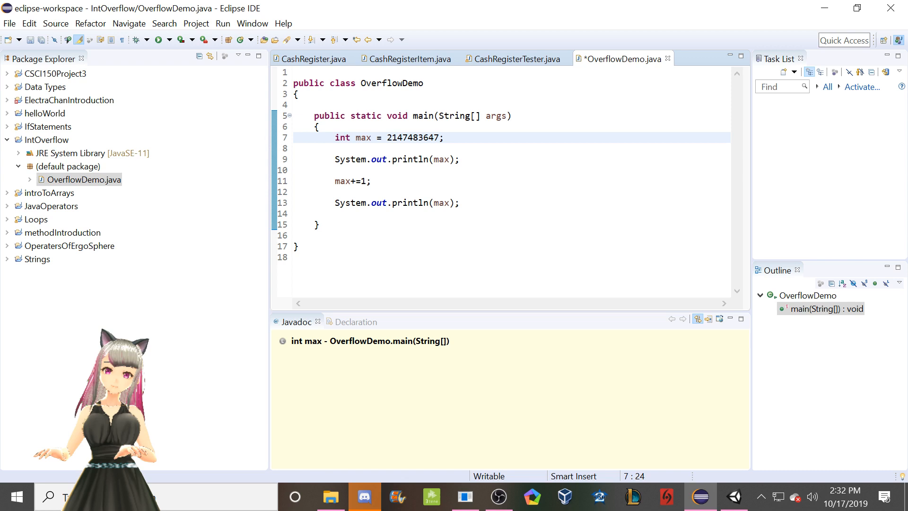
pyautogui.click(372, 180)
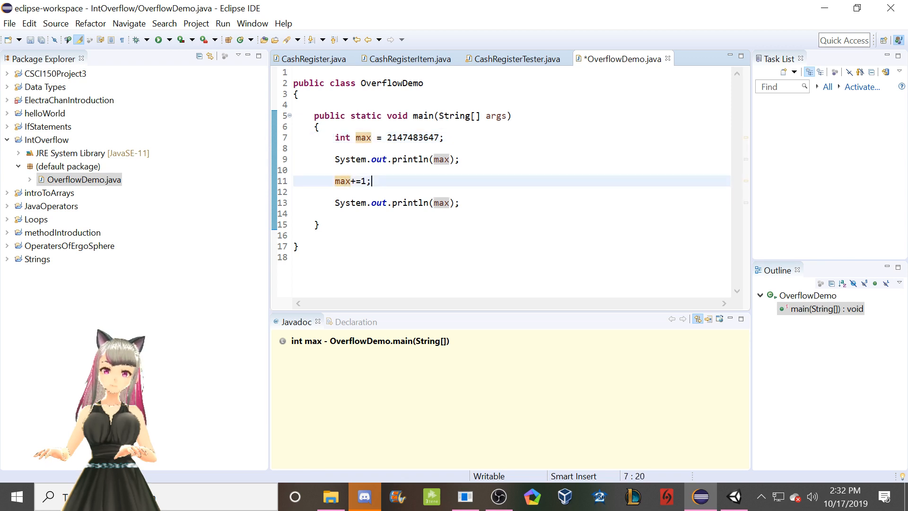
pyautogui.click(371, 180)
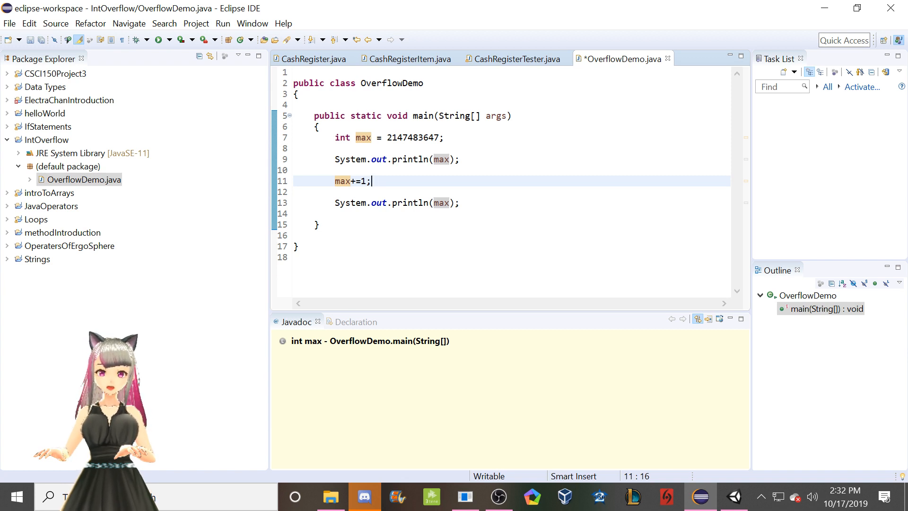
pyautogui.click(432, 138)
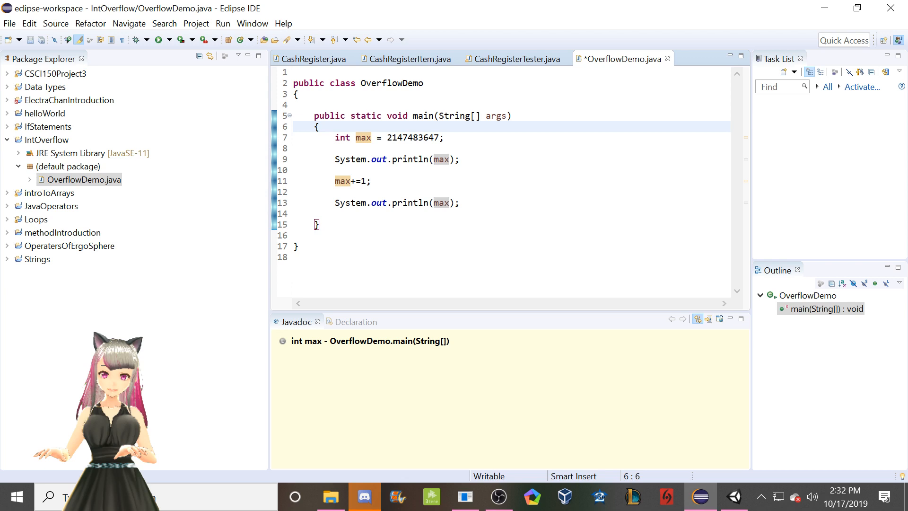
pyautogui.click(443, 137)
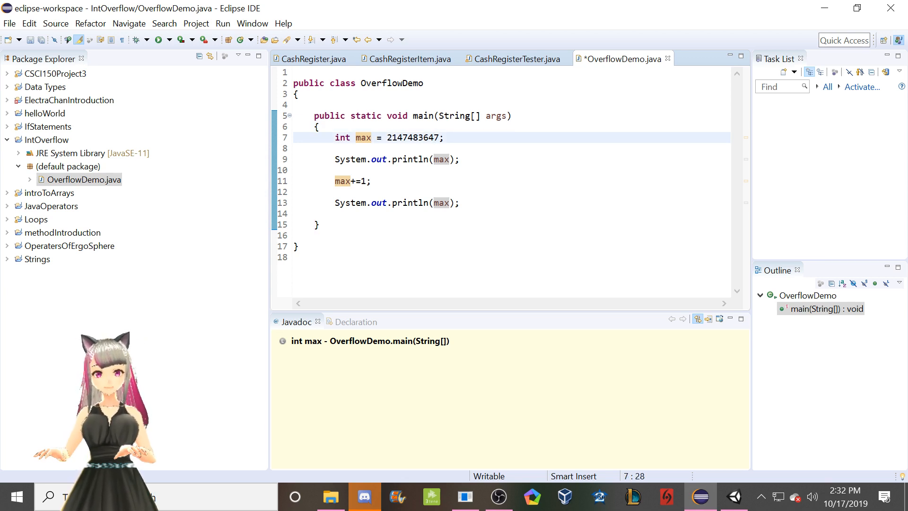
pyautogui.click(412, 158)
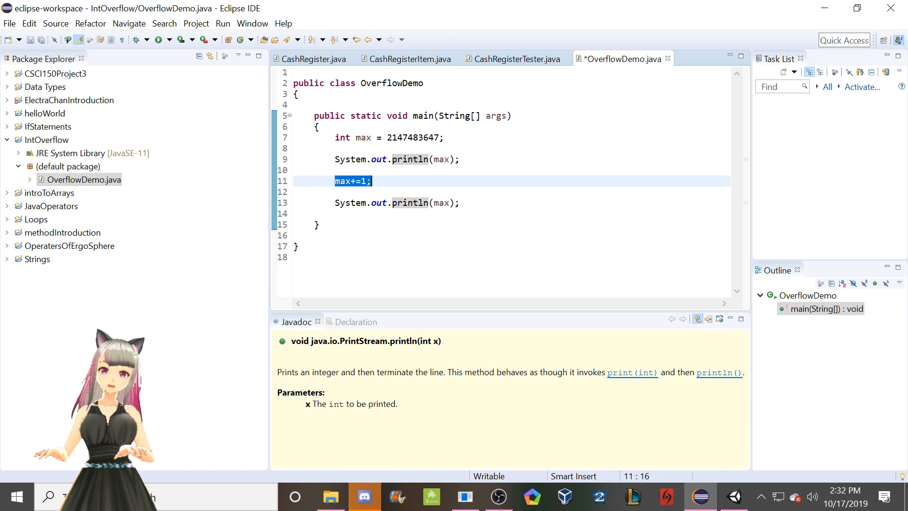
pyautogui.click(159, 40)
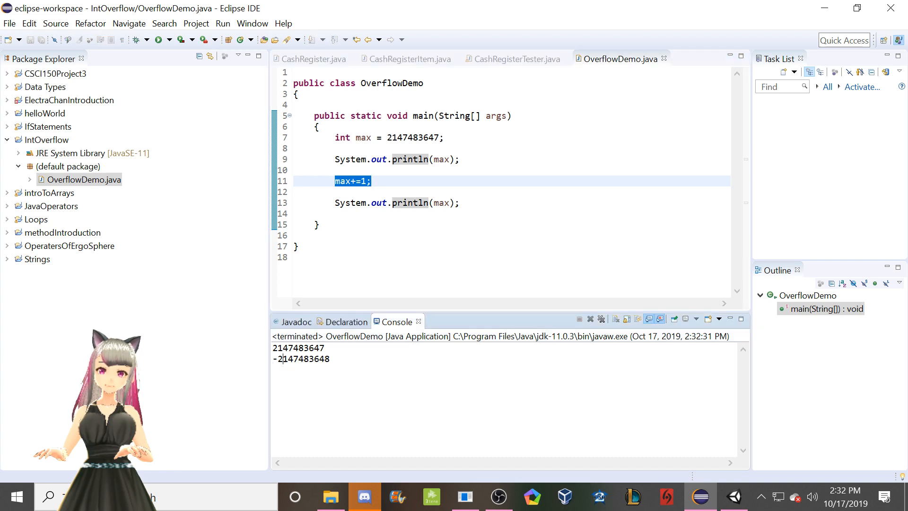
pyautogui.doubleClick(301, 358)
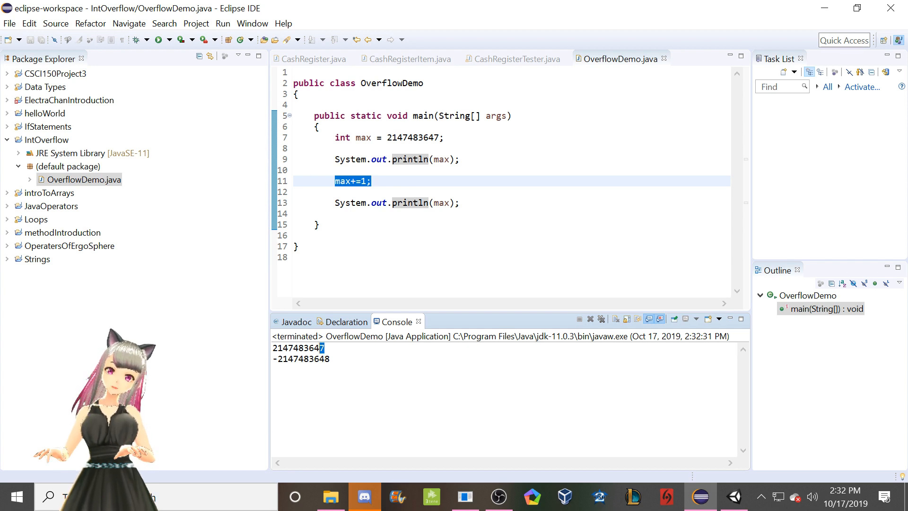
pyautogui.doubleClick(297, 348)
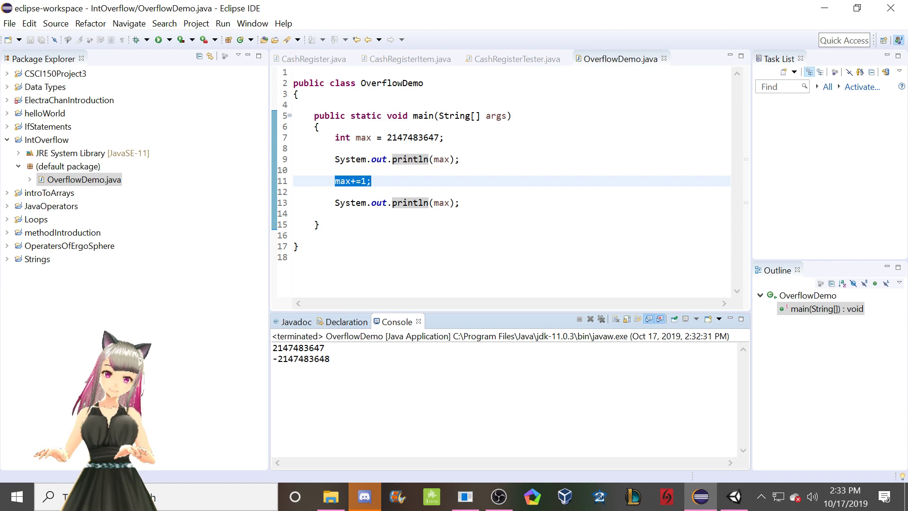
pyautogui.doubleClick(303, 359)
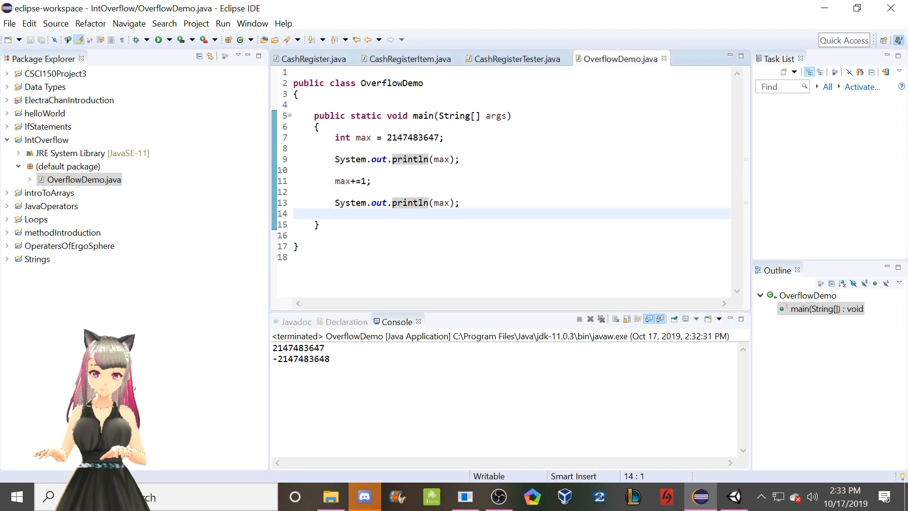
pyautogui.write('2147483647')
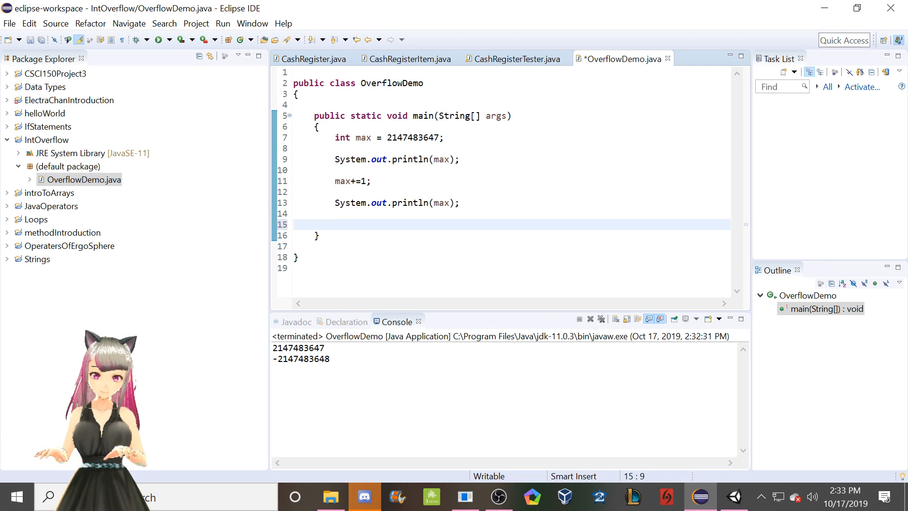
pyautogui.write('ax')
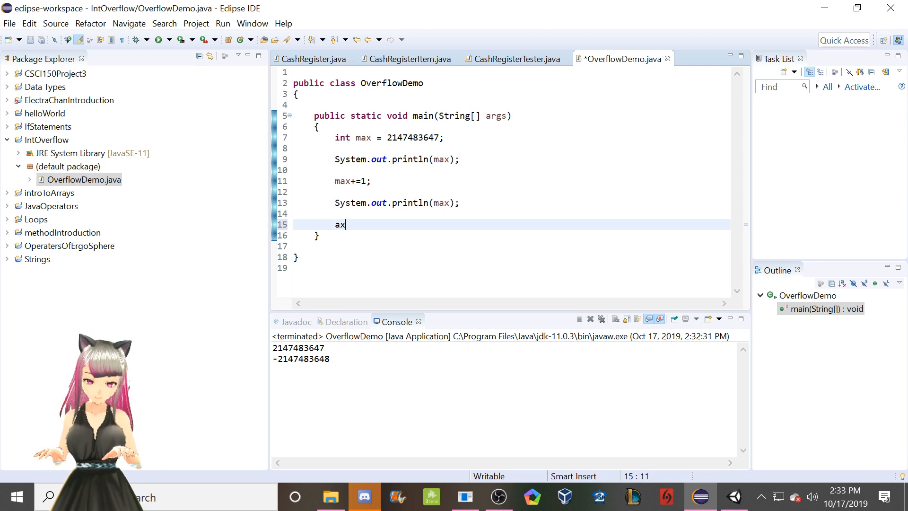
pyautogui.write('m')
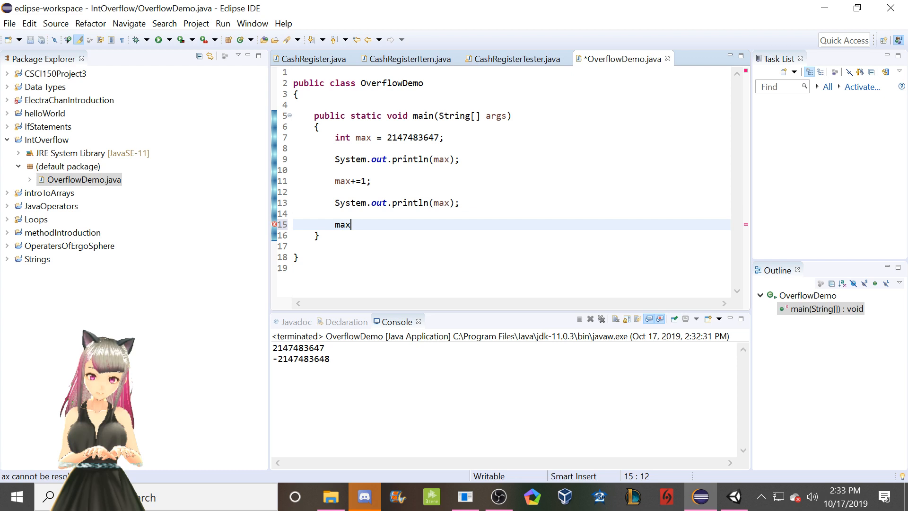
pyautogui.write('-')
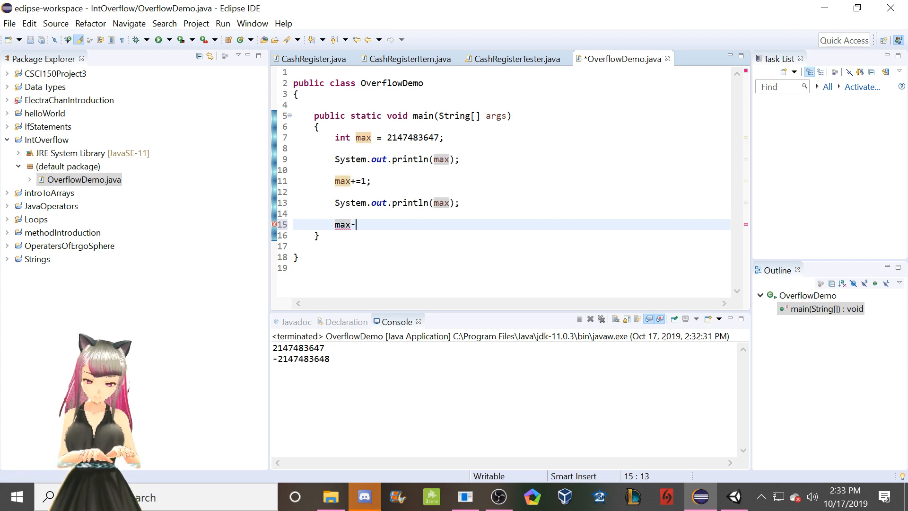
pyautogui.write('=1;')
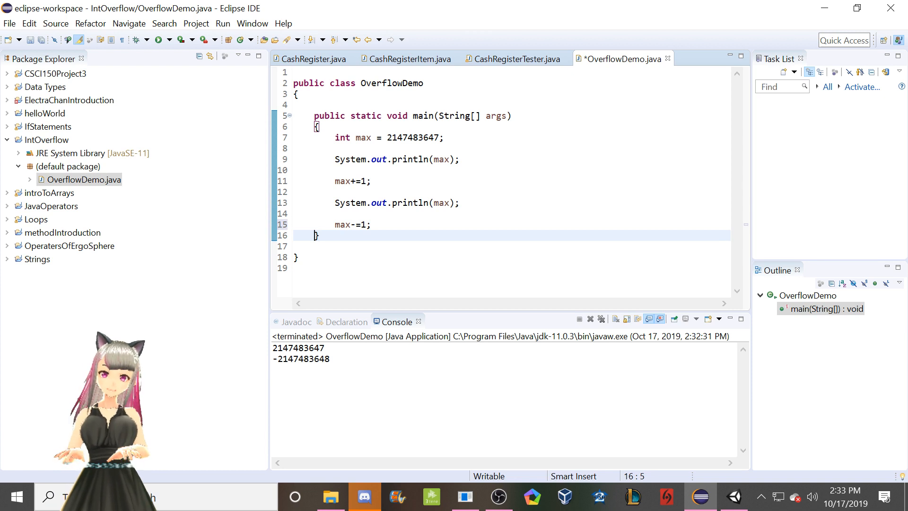
pyautogui.click(361, 225)
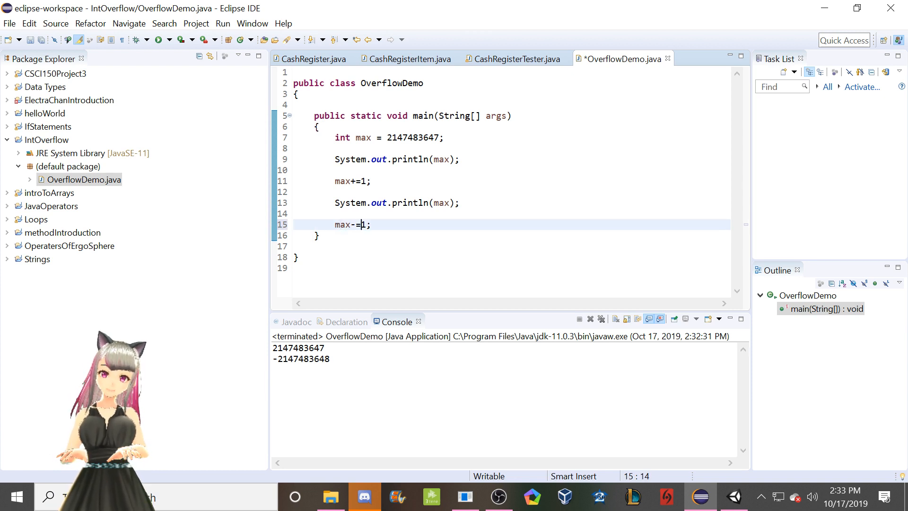
# Add the comment '//max = max+1' on the line after max+=1
pyautogui.click(359, 192)
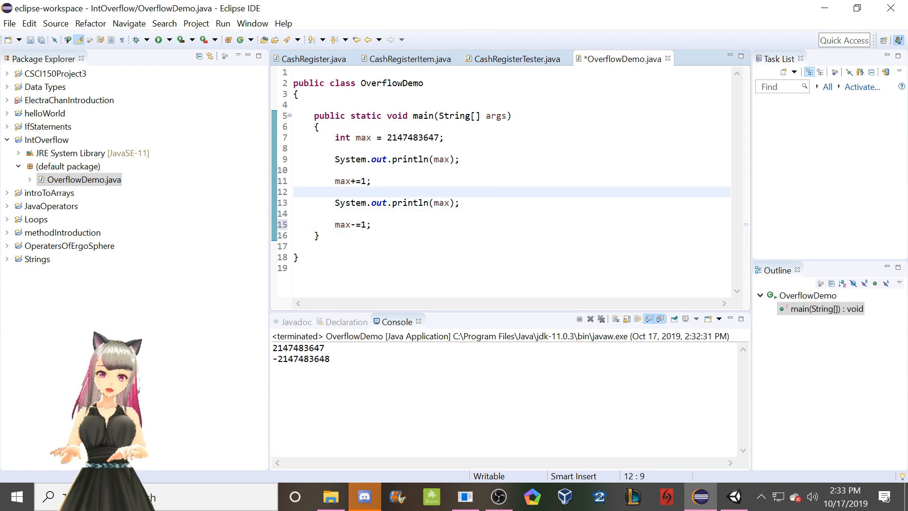
pyautogui.write('//m')
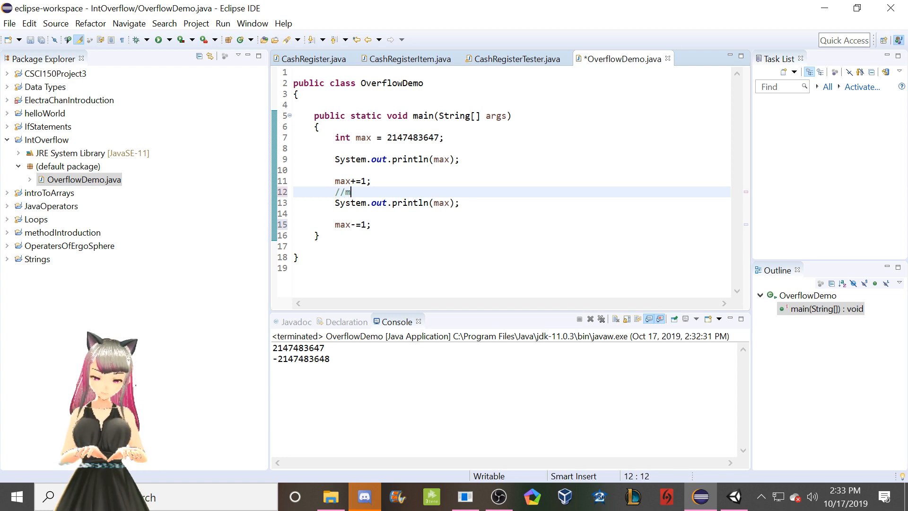
pyautogui.write('ax = ma')
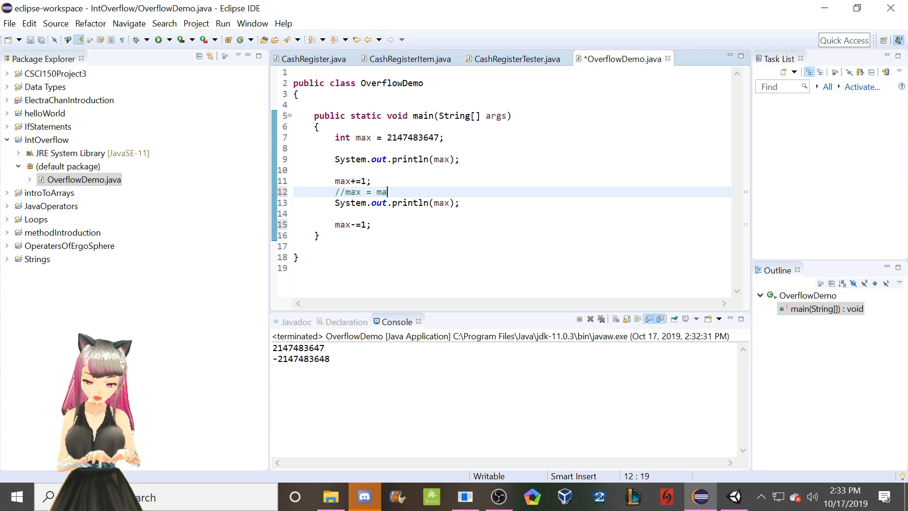
pyautogui.write('x+1')
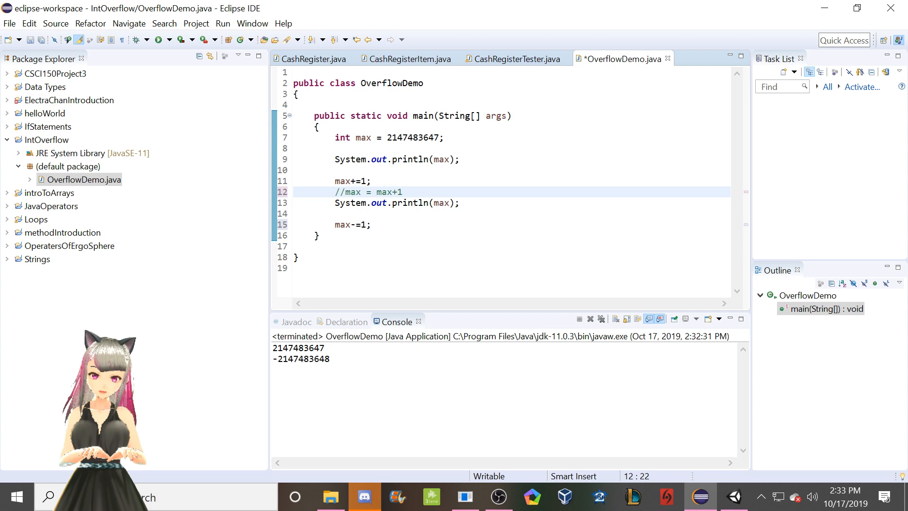
pyautogui.click(373, 181)
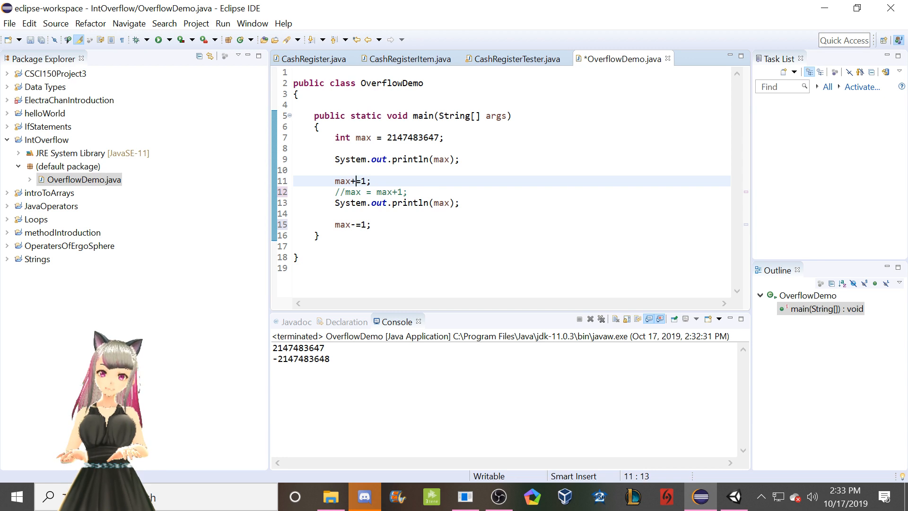
# Add System.out.println(max); after the max-=1 decrement
pyautogui.click(362, 226)
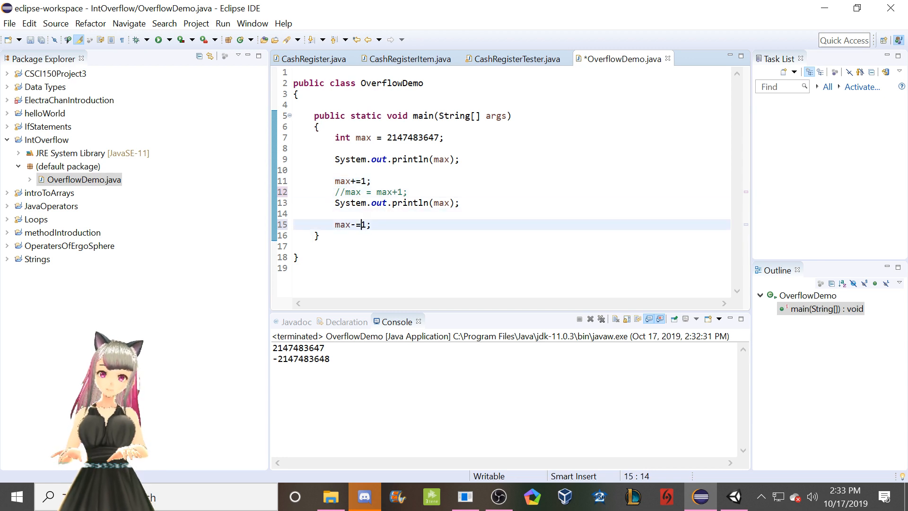
pyautogui.click(458, 202)
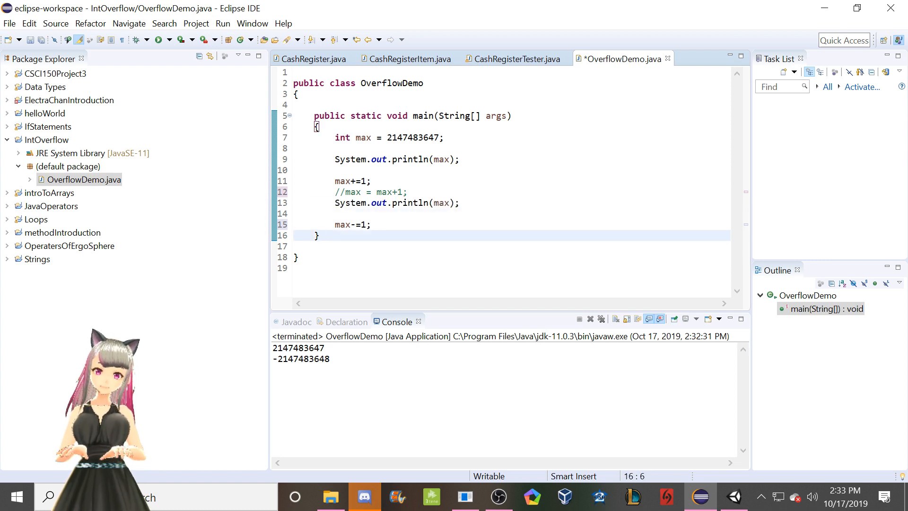
pyautogui.write('System.out.println(max);')
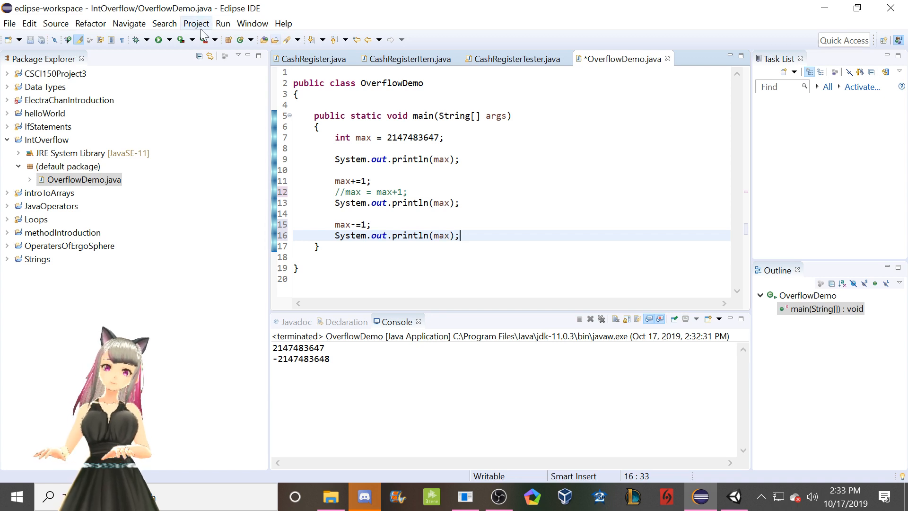
pyautogui.click(156, 40)
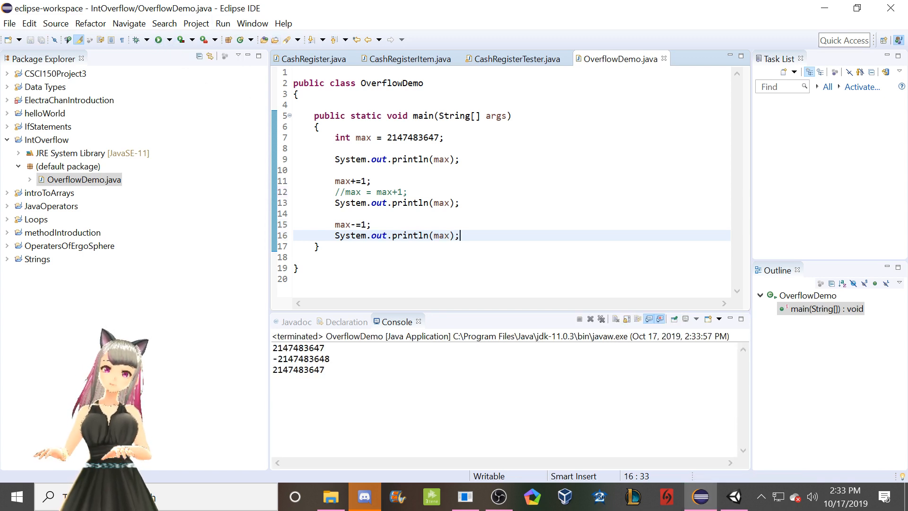
pyautogui.doubleClick(298, 370)
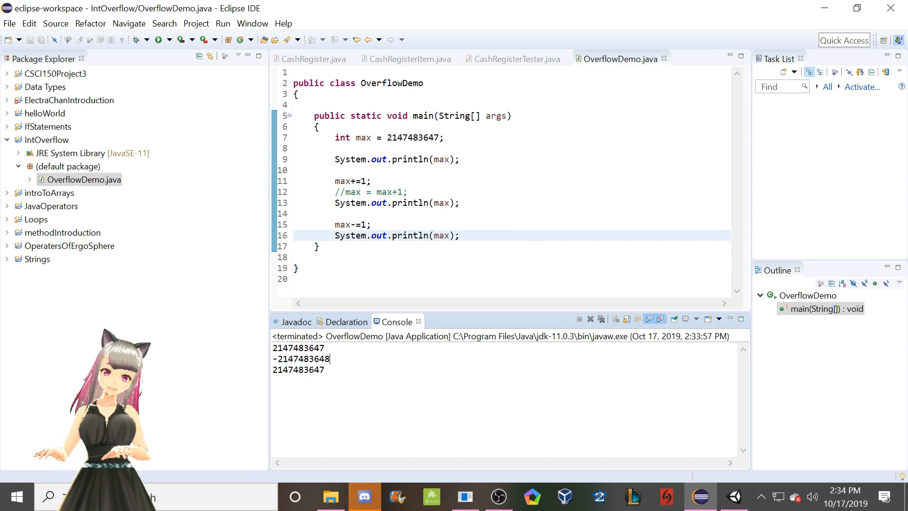
pyautogui.doubleClick(301, 359)
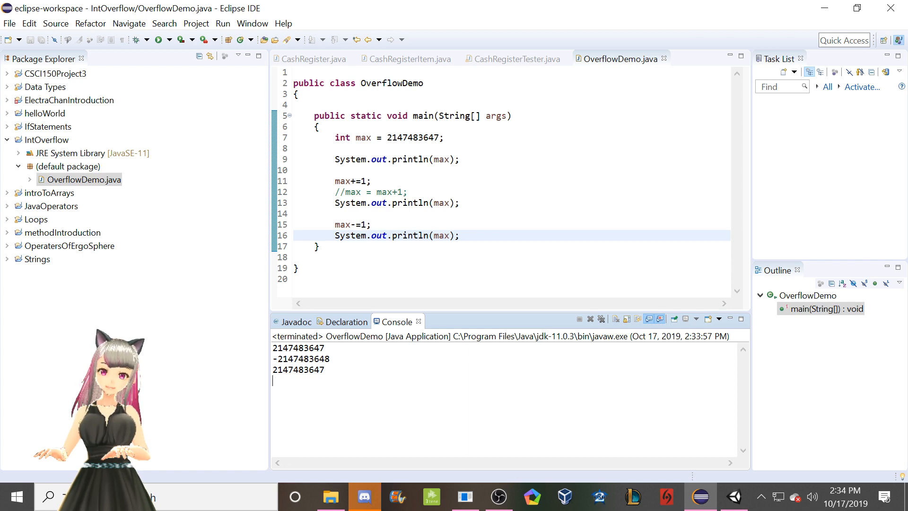
pyautogui.click(301, 214)
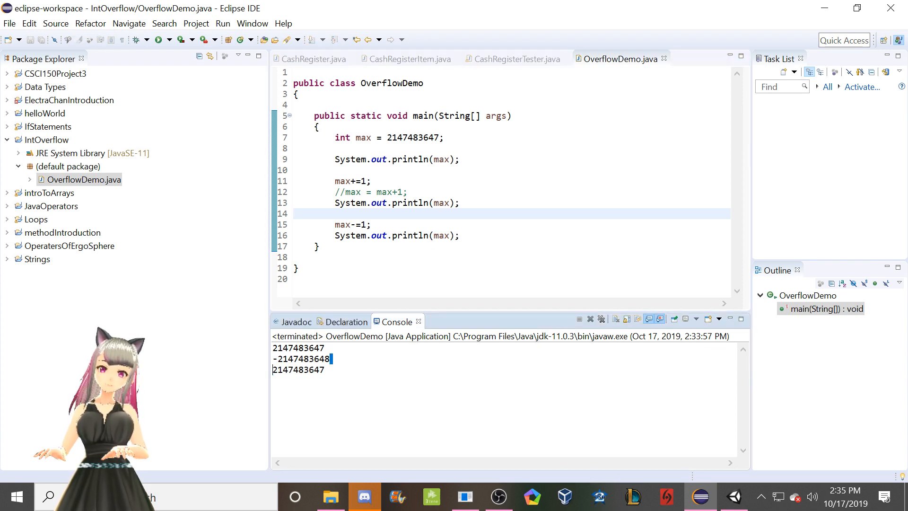
pyautogui.doubleClick(301, 359)
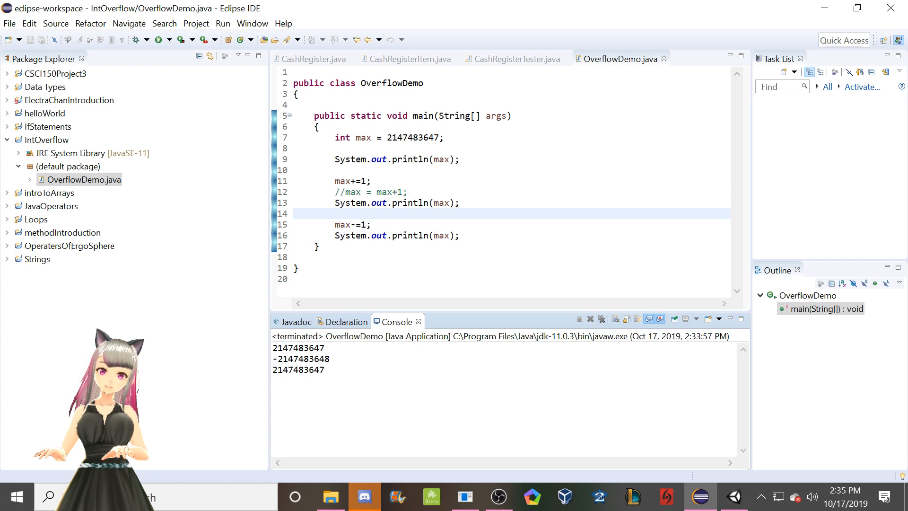
pyautogui.doubleClick(298, 369)
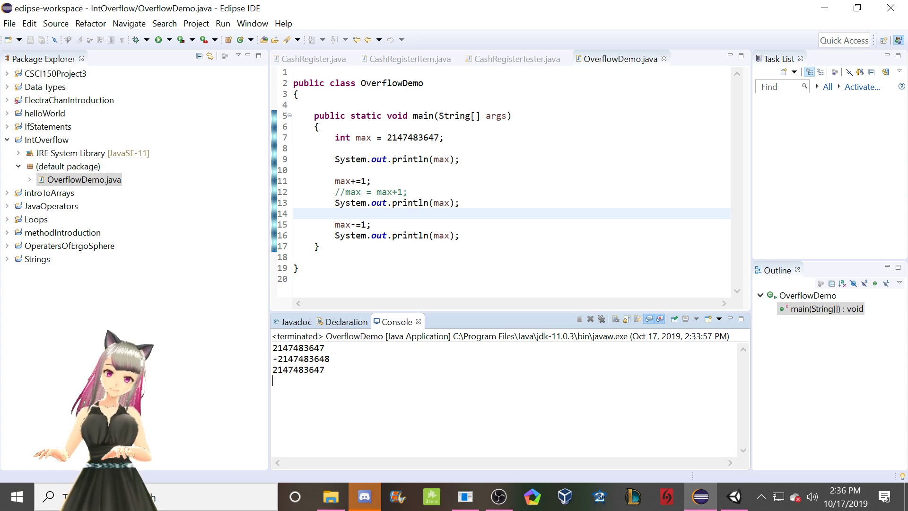
pyautogui.click(336, 203)
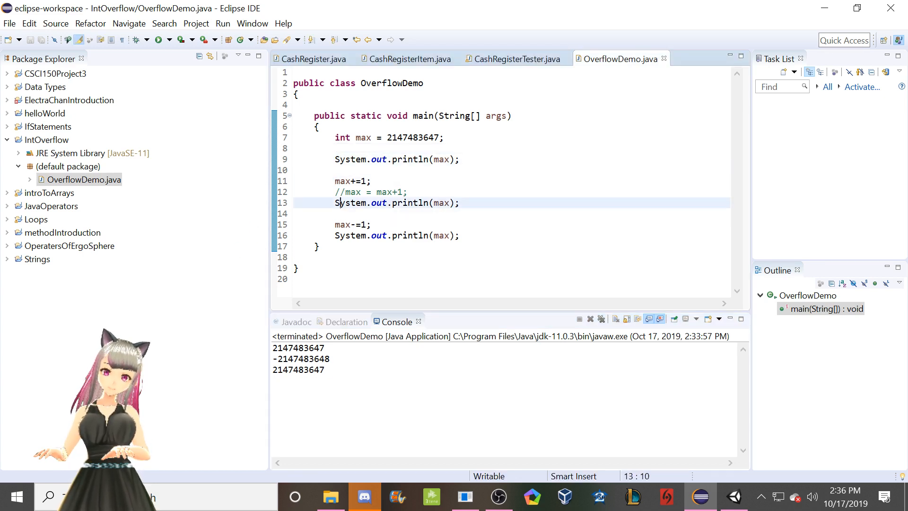
pyautogui.click(318, 246)
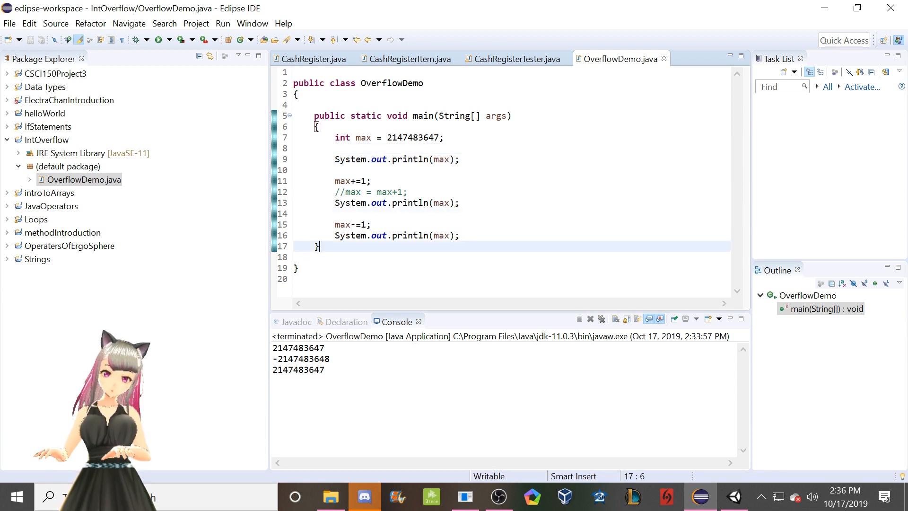
pyautogui.click(376, 192)
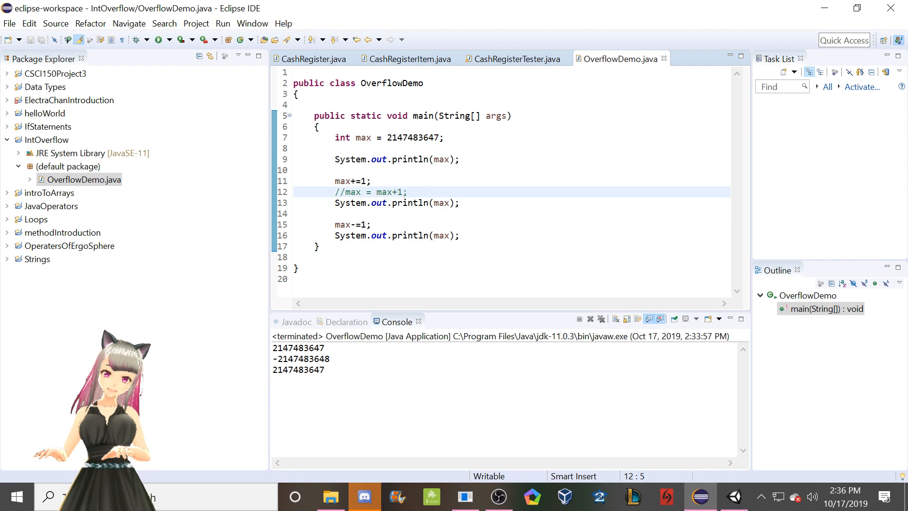
pyautogui.doubleClick(297, 347)
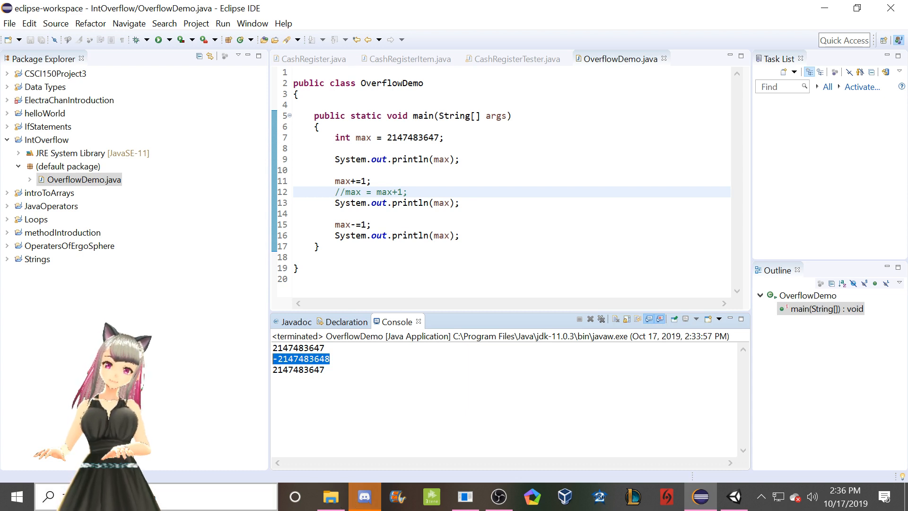
pyautogui.write('goog')
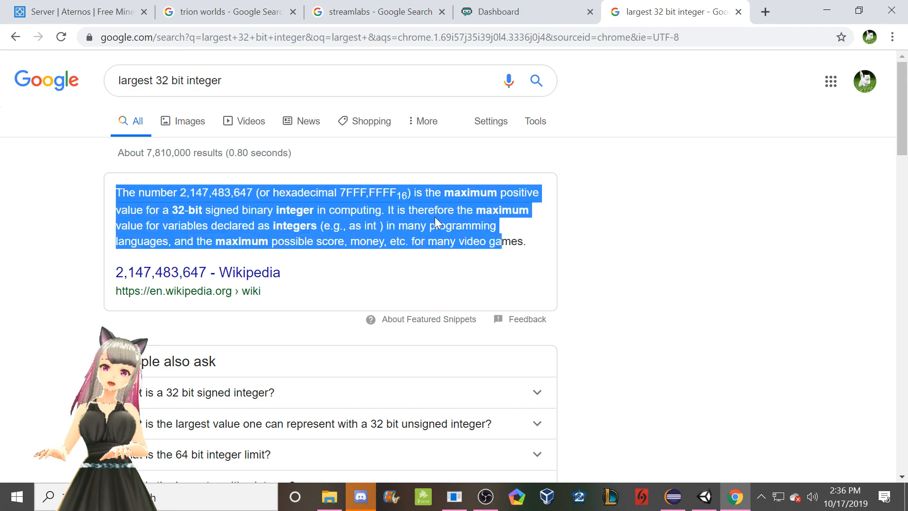
# Highlight 2,147,483,647 in the Google snippet as the largest 32-bit signed integer
pyautogui.click(656, 265)
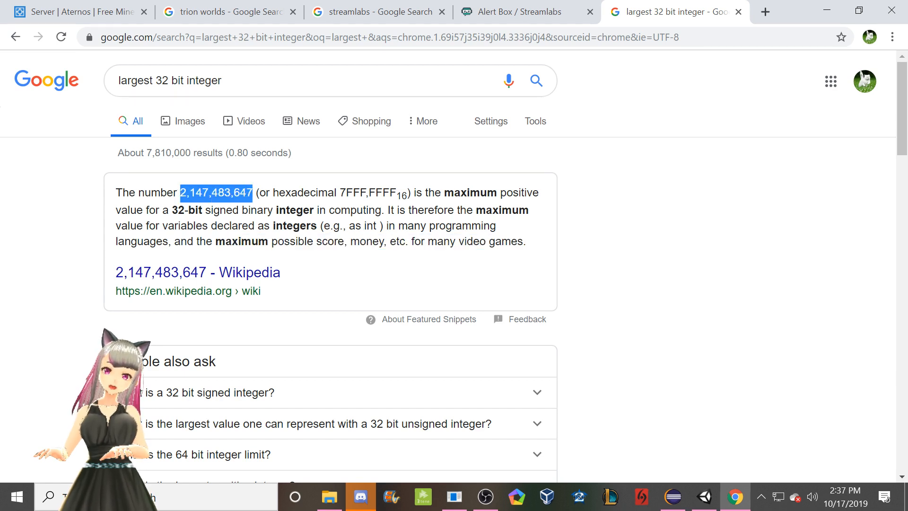
pyautogui.moveTo(322, 305)
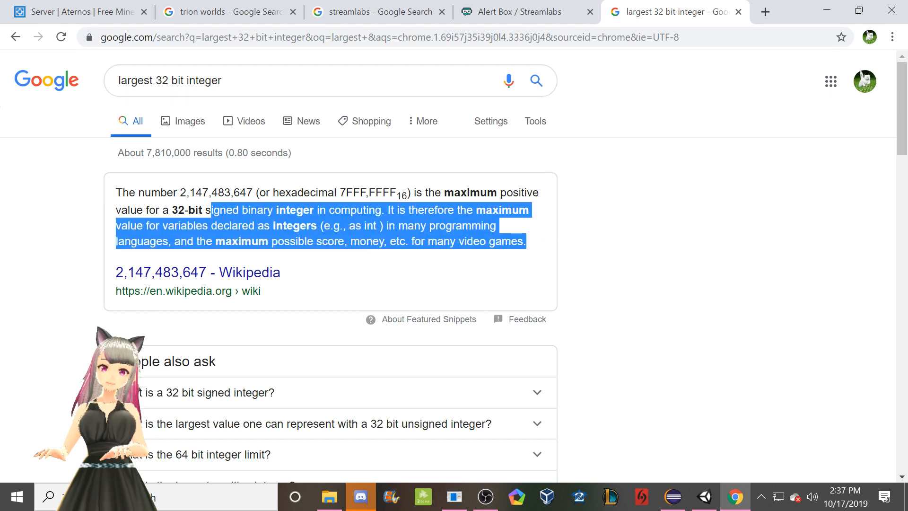
pyautogui.click(42, 282)
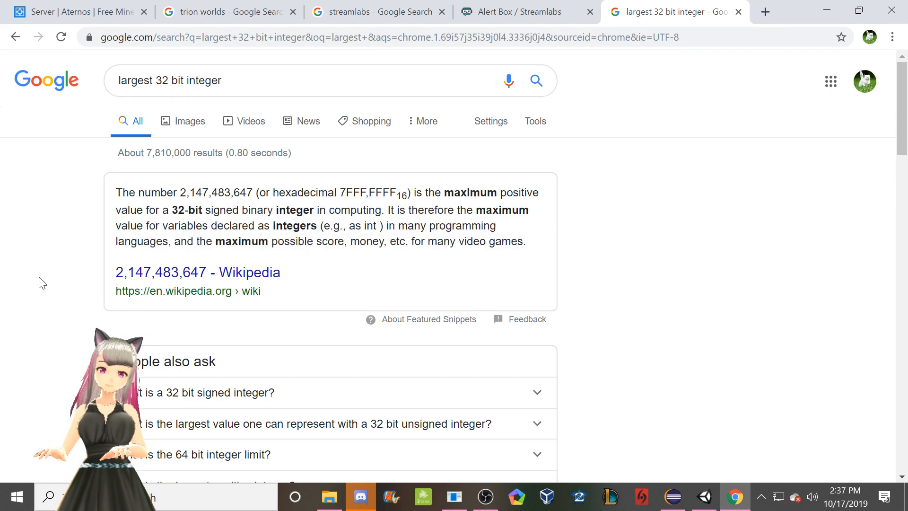
pyautogui.moveTo(48, 273)
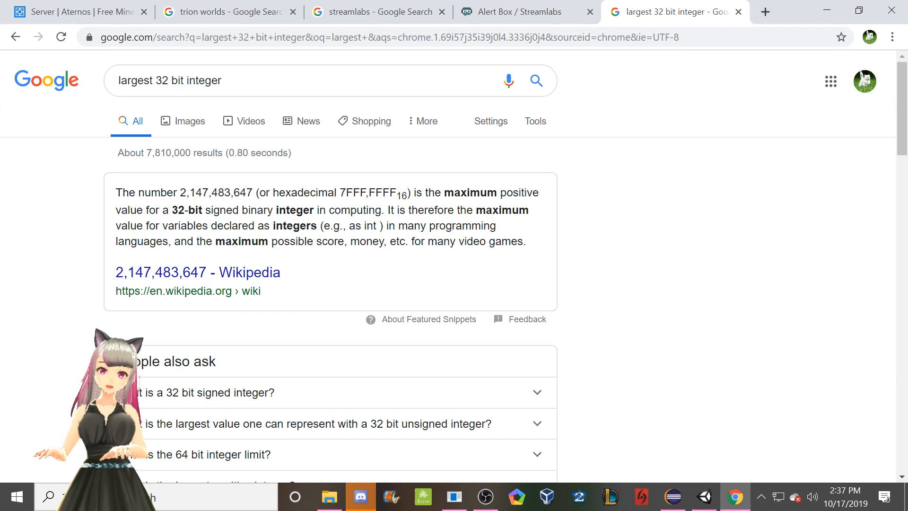
pyautogui.doubleClick(218, 192)
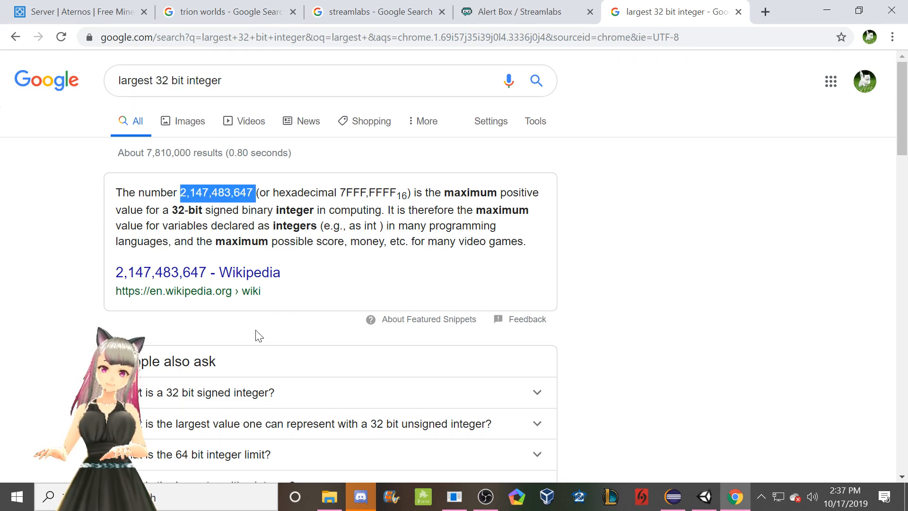